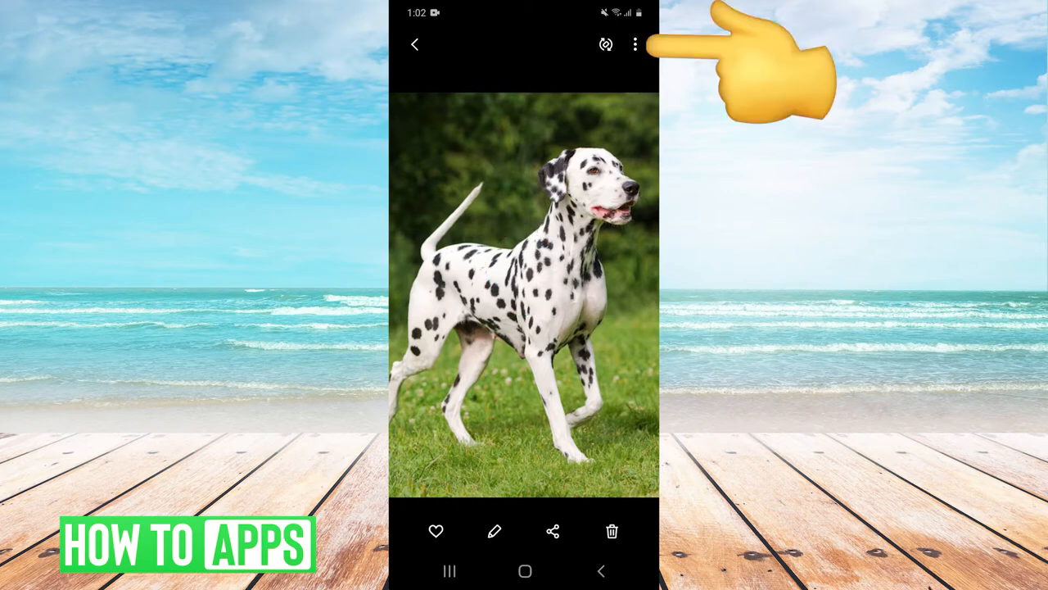
# Show the Dalmatian photo's details page via the viewer's three-dot menu
pyautogui.click(636, 44)
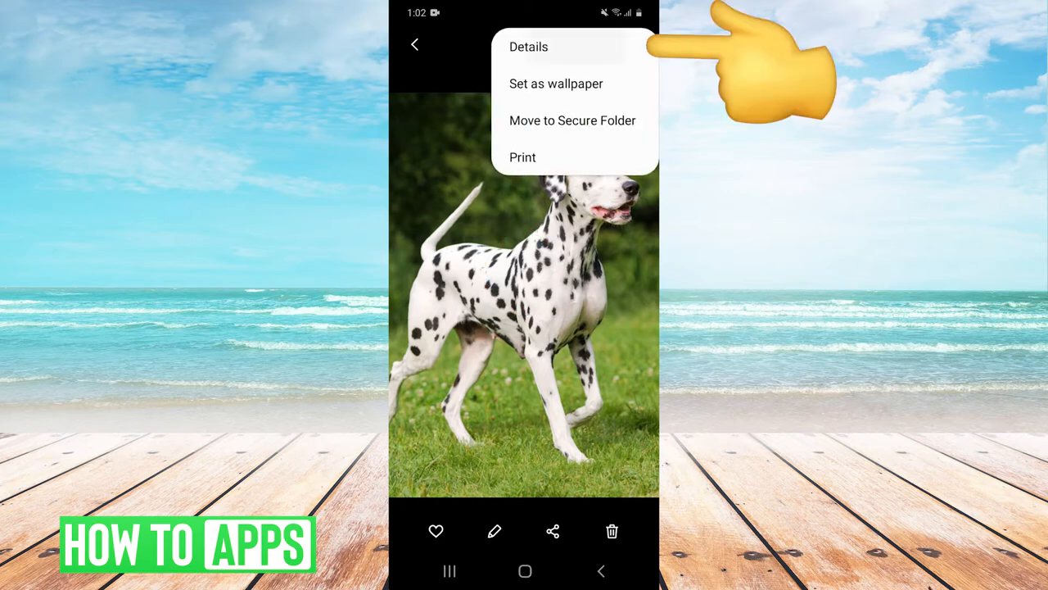
pyautogui.click(527, 45)
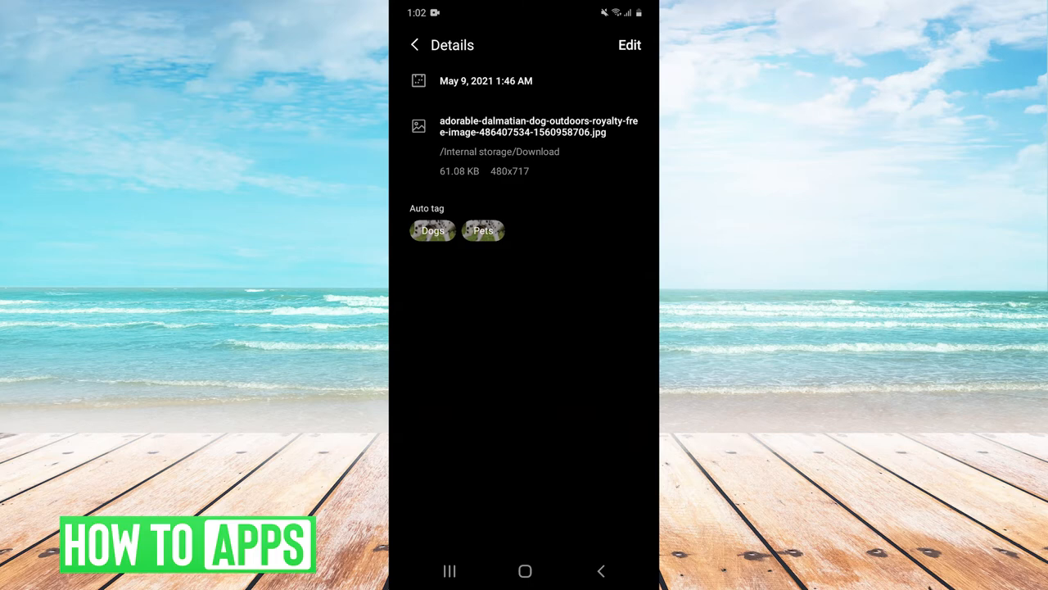
# Change the file name to SPOILER_Dalmation and save it
pyautogui.click(629, 45)
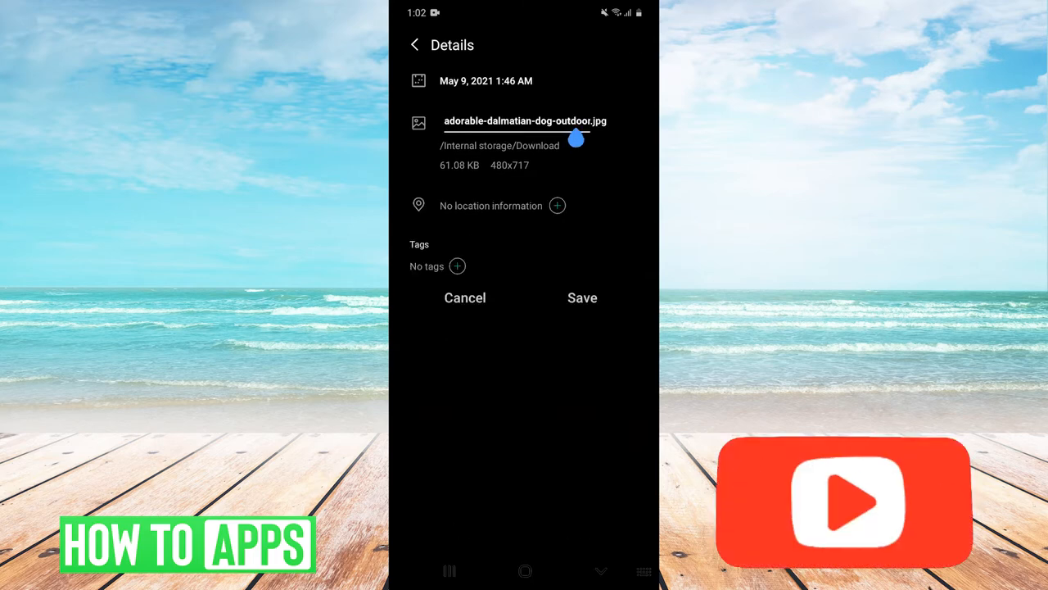
pyautogui.click(524, 121)
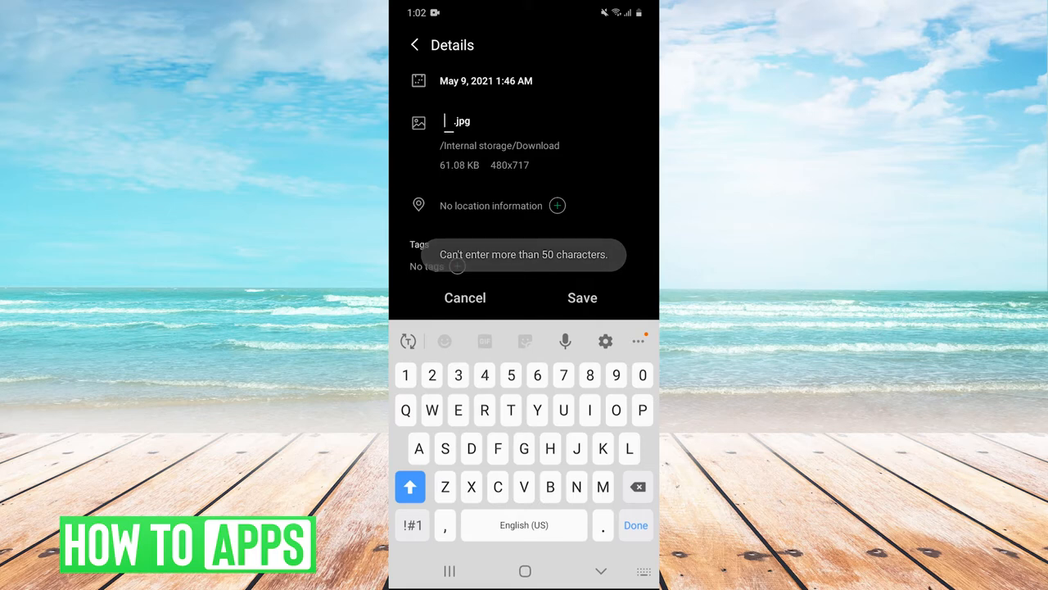
pyautogui.write('SPOILER')
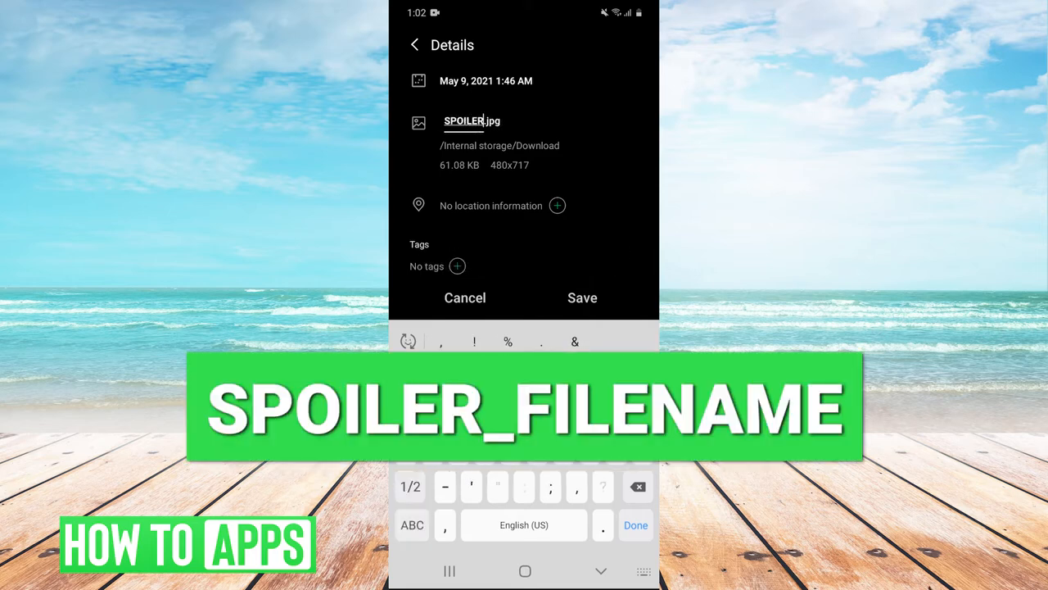
pyautogui.write('_')
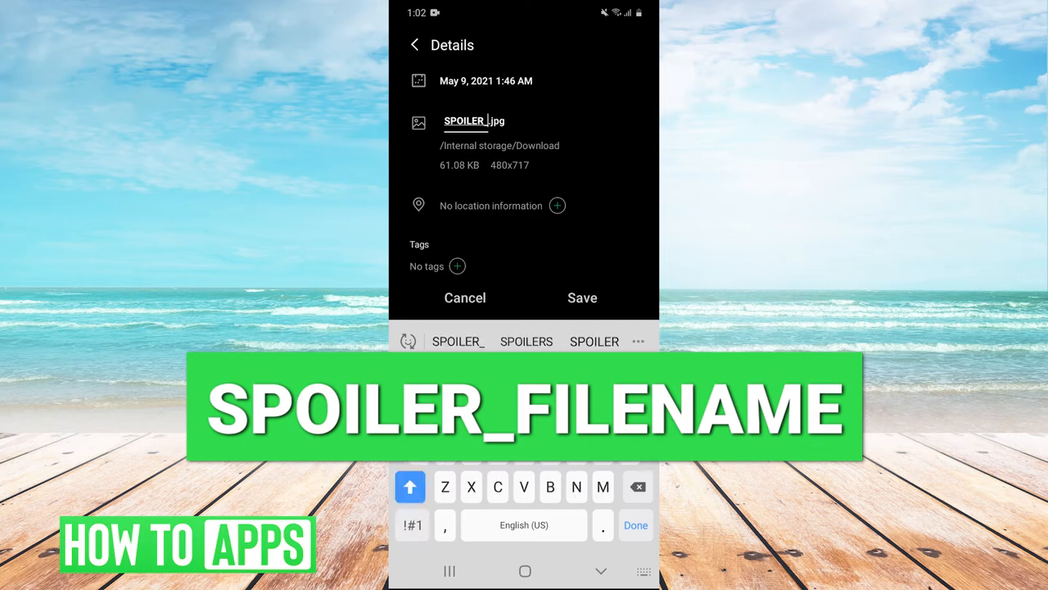
pyautogui.write('Dalmation')
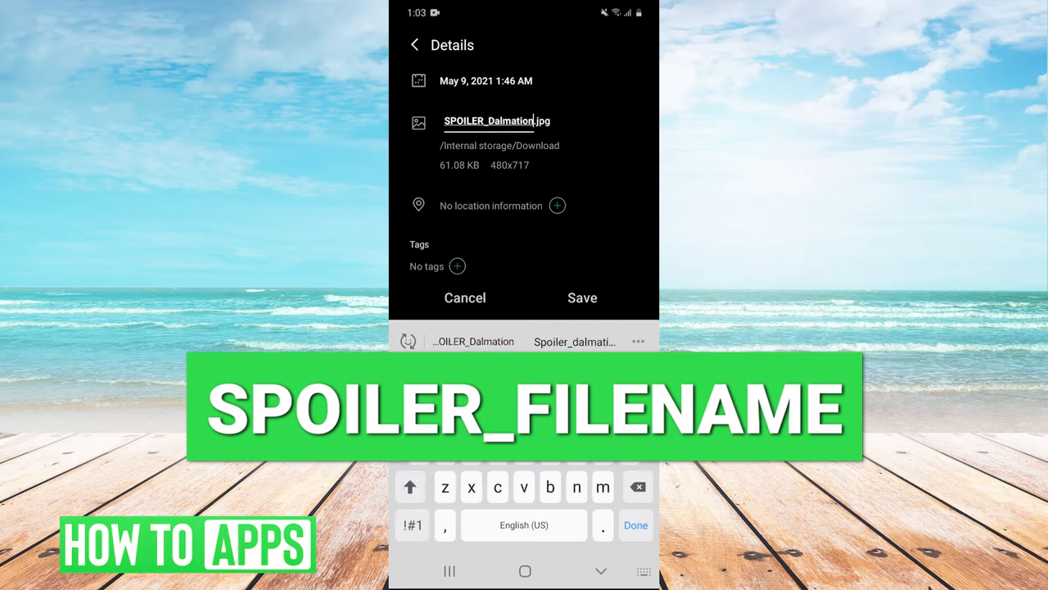
pyautogui.click(583, 298)
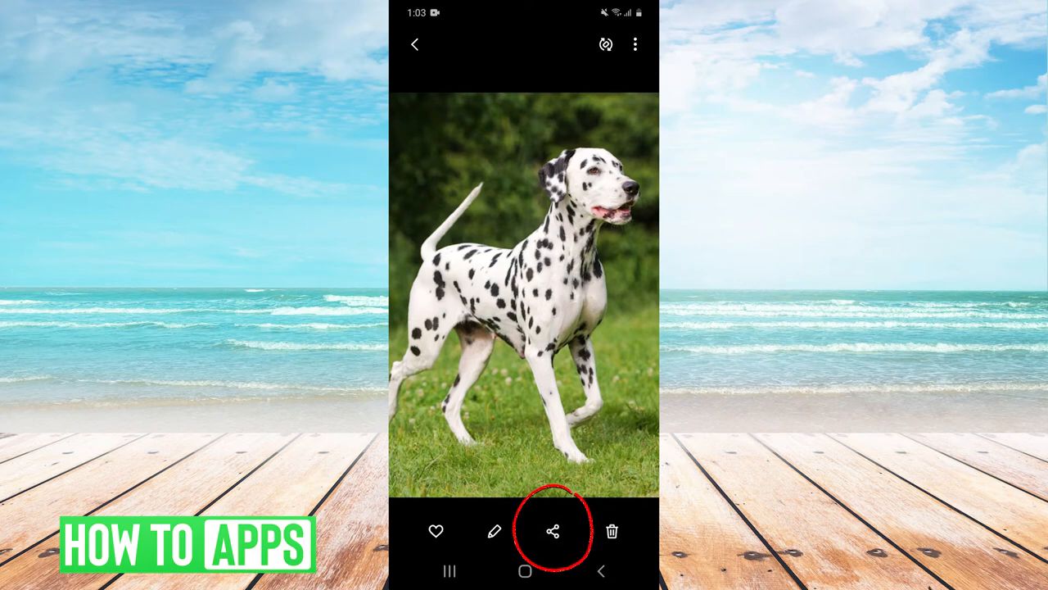
# Share the renamed photo to Discord so it appears in Discord's share preview
pyautogui.click(552, 531)
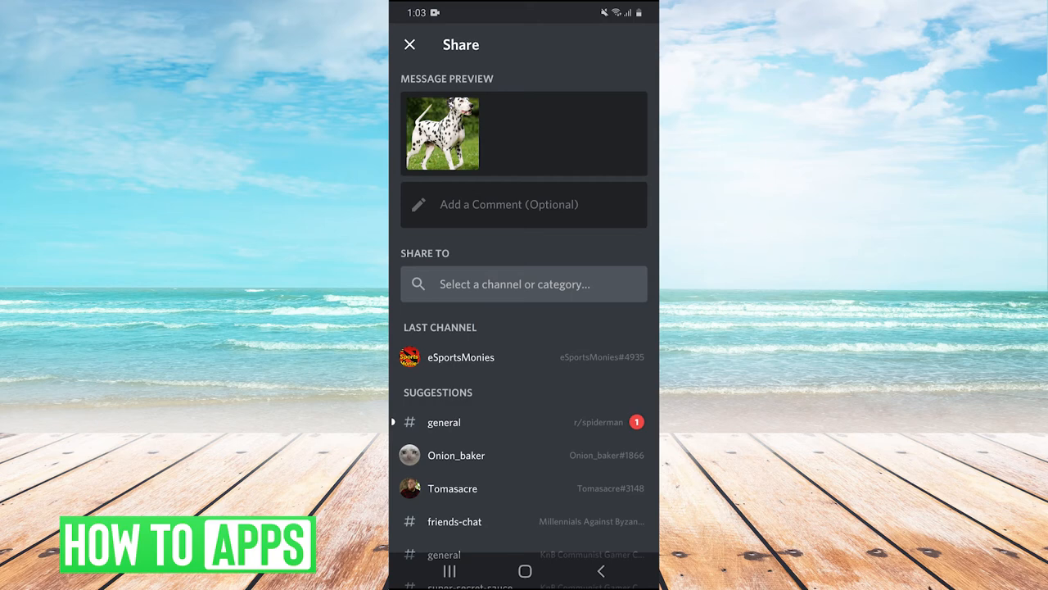
# Send the photo to the eSportsMonies DM, reveal the spoiler cover, and return to the home screen
pyautogui.click(460, 357)
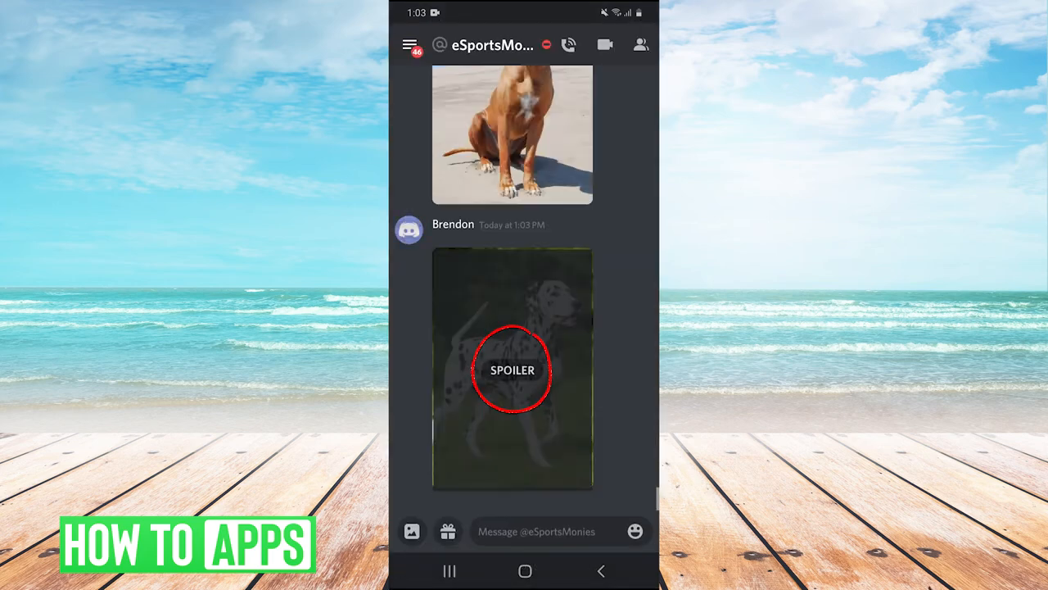
pyautogui.click(511, 370)
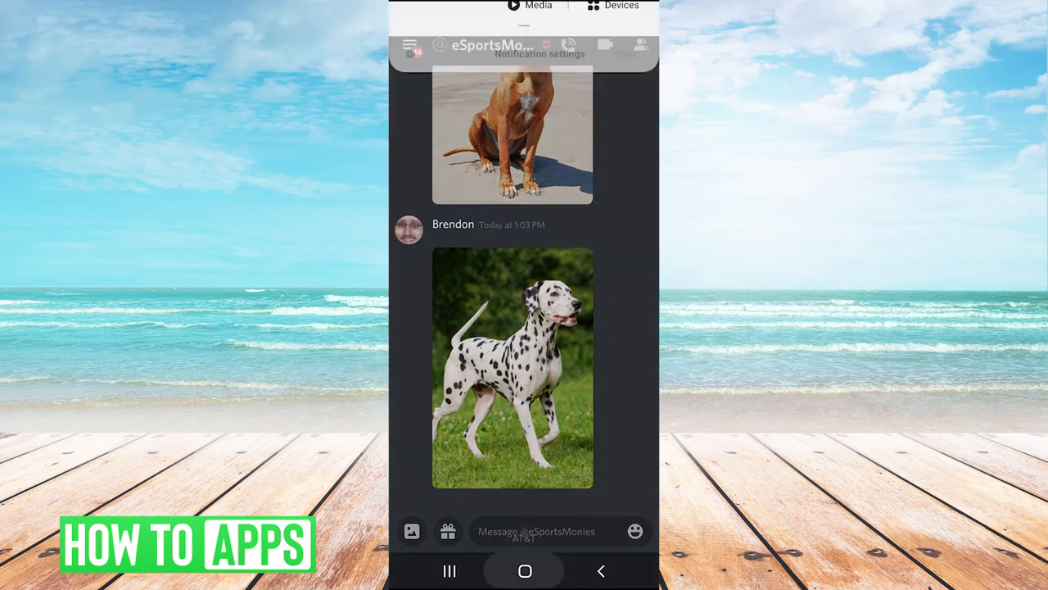
pyautogui.click(524, 570)
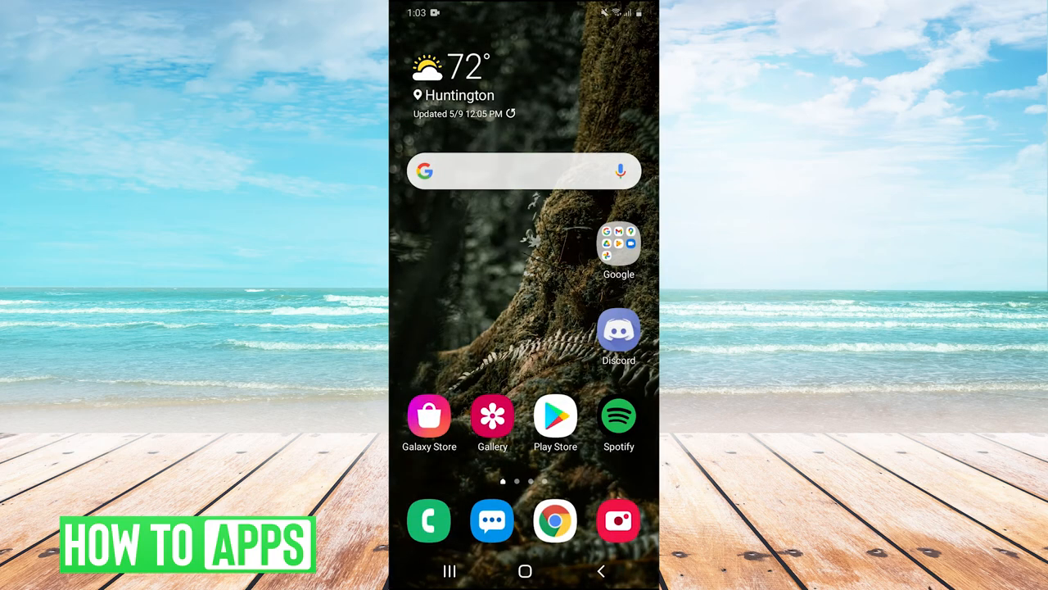